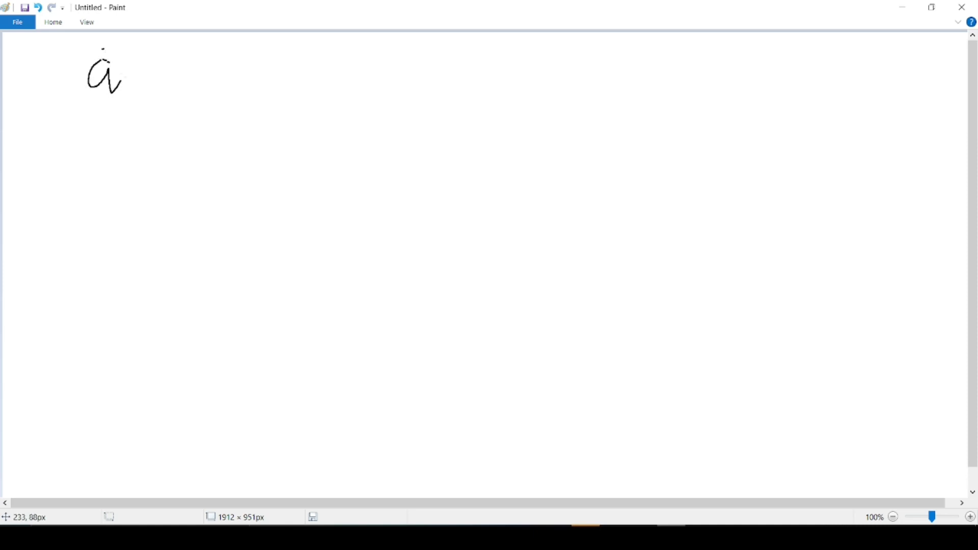
Handwrite the fraction a over b at the top left with the words 'whole numbers'
left_click_drag(74, 99, 131, 168)
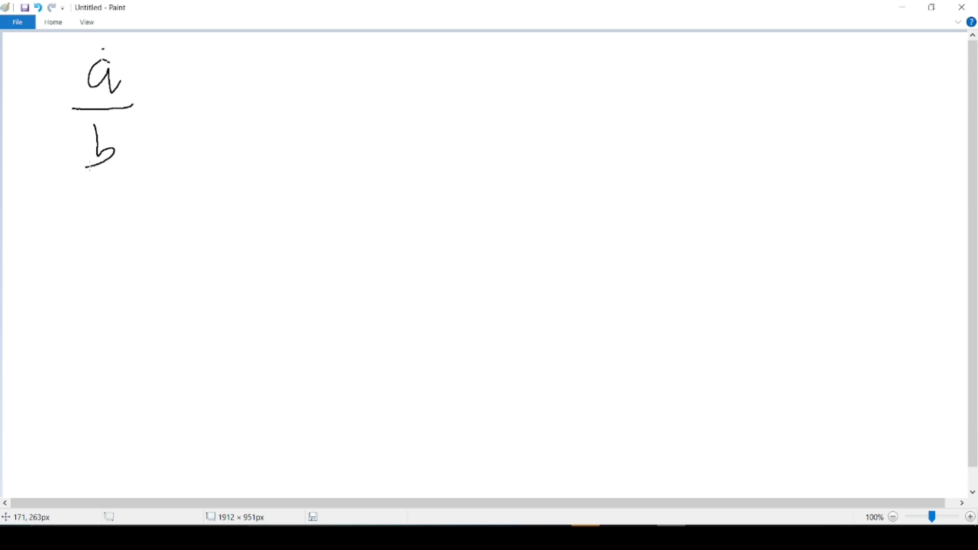
left_click_drag(212, 68, 430, 74)
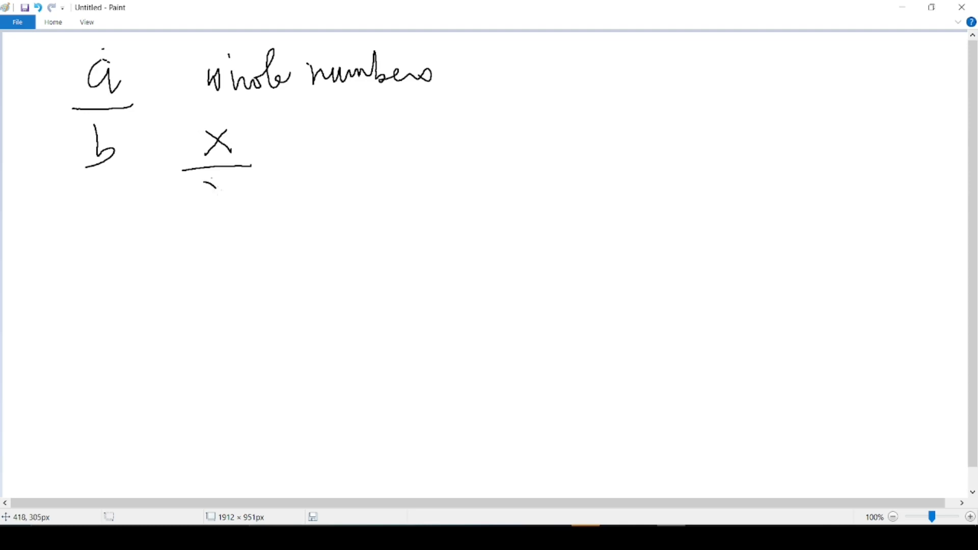
Handwrite x over y with two right-pointing arrows, then c over d below
left_click_drag(212, 181, 224, 221)
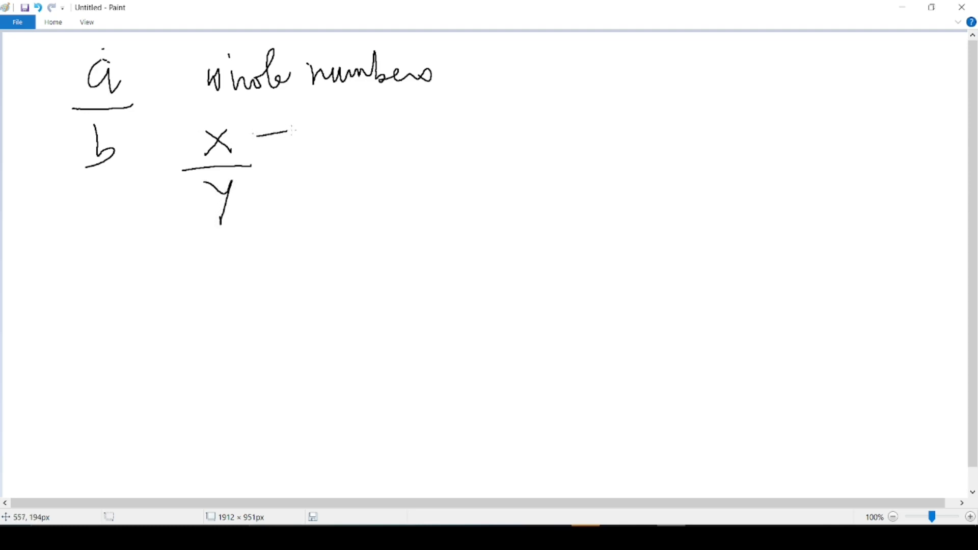
left_click_drag(287, 130, 315, 132)
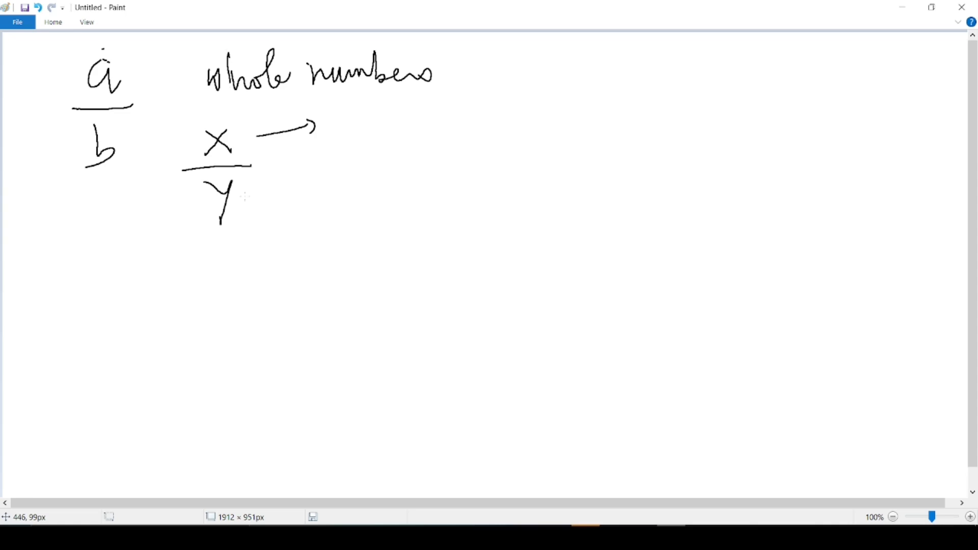
left_click_drag(253, 194, 303, 190)
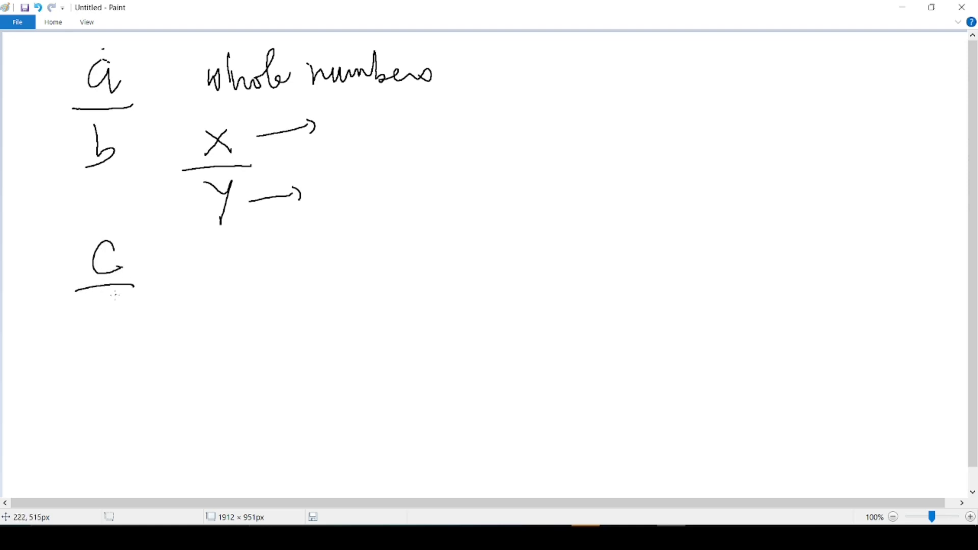
left_click_drag(94, 306, 121, 338)
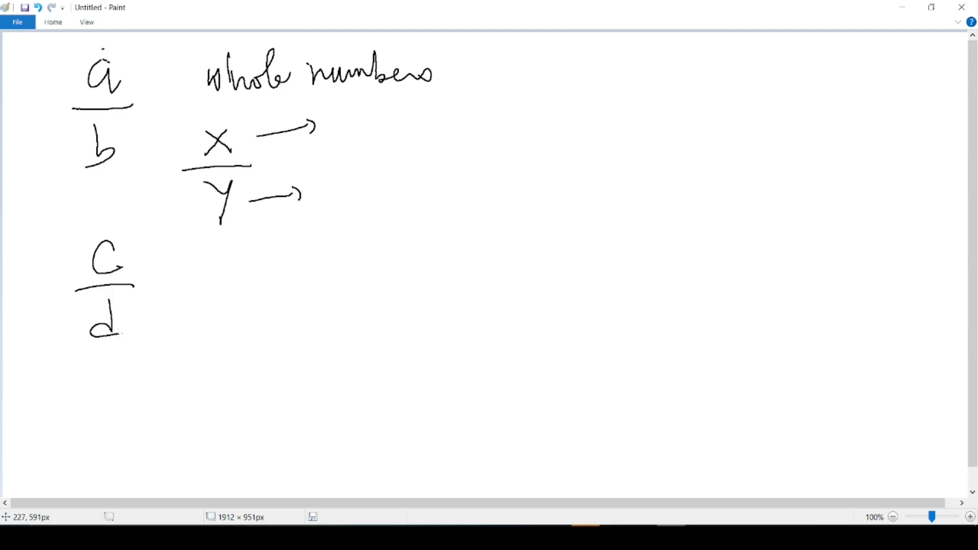
Draw a vertical divider and handwrite a over b with the note 'a, b are terms'
left_click_drag(474, 44, 488, 462)
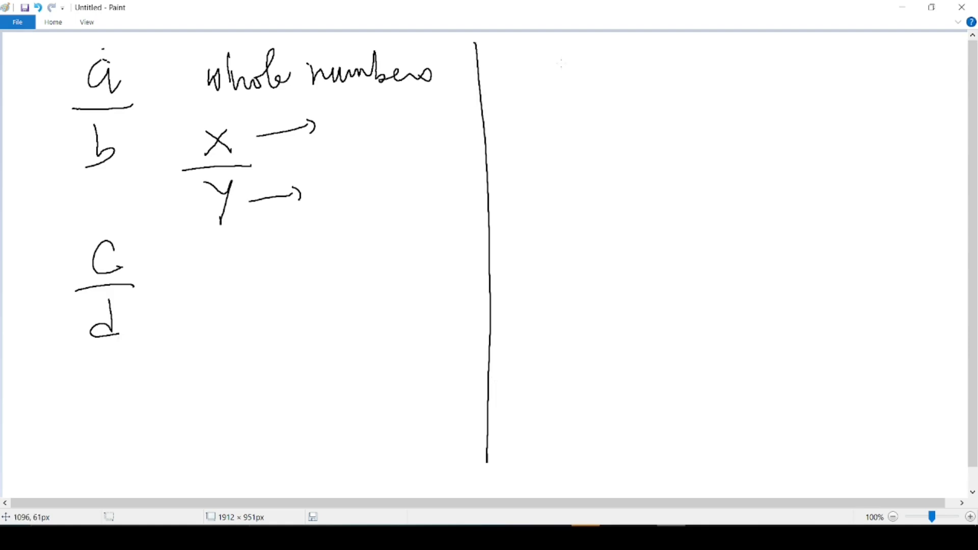
left_click_drag(549, 62, 555, 150)
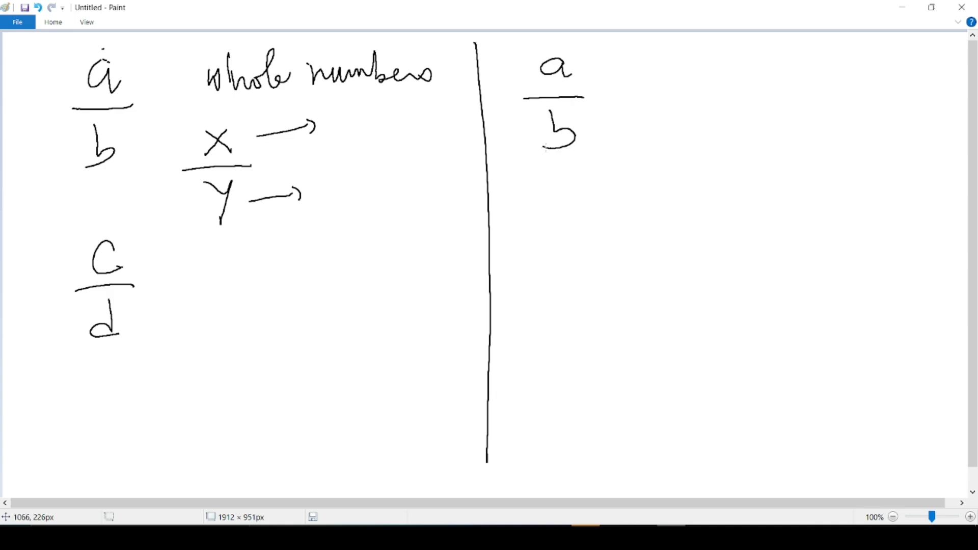
left_click_drag(655, 68, 686, 81)
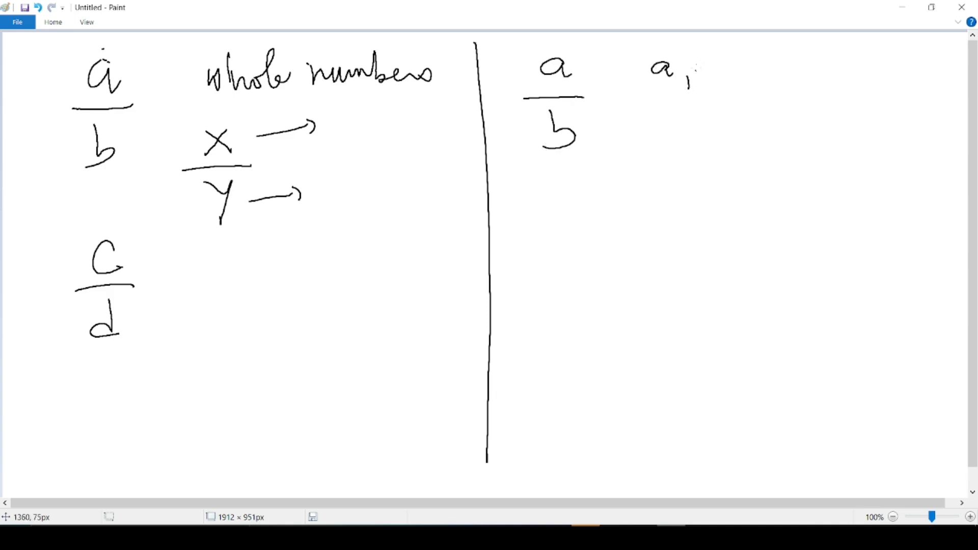
type("b are \"terms")
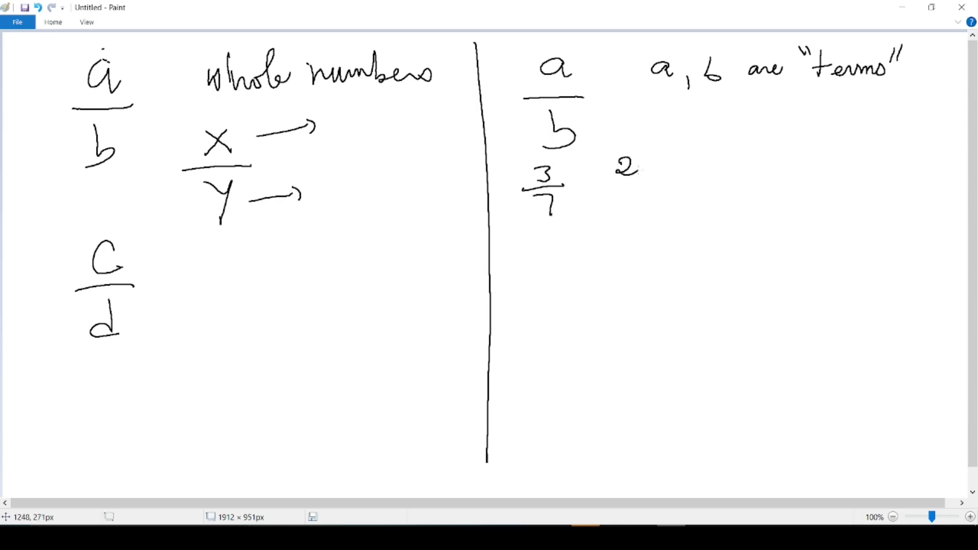
Handwrite stacked fractions 3/7, 2/9, 5/2, 17/4 and Numerator over Denominator with a bar
left_click_drag(614, 190, 643, 191)
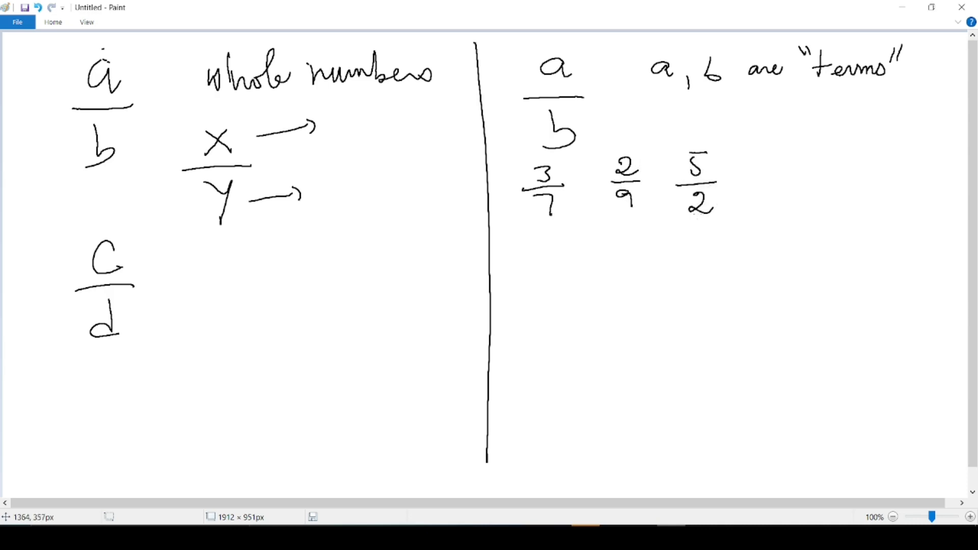
left_click_drag(767, 153, 773, 171)
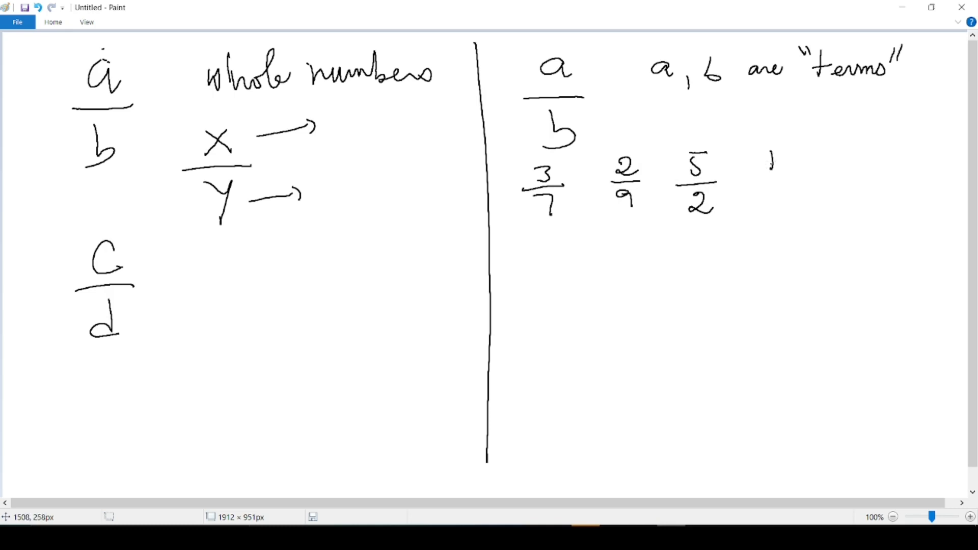
left_click_drag(764, 153, 796, 181)
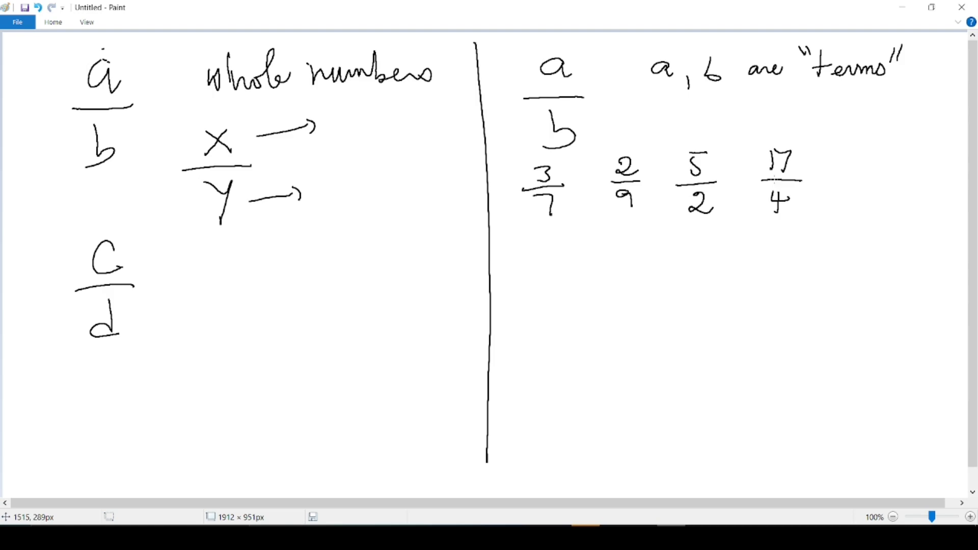
mouse_move(810, 161)
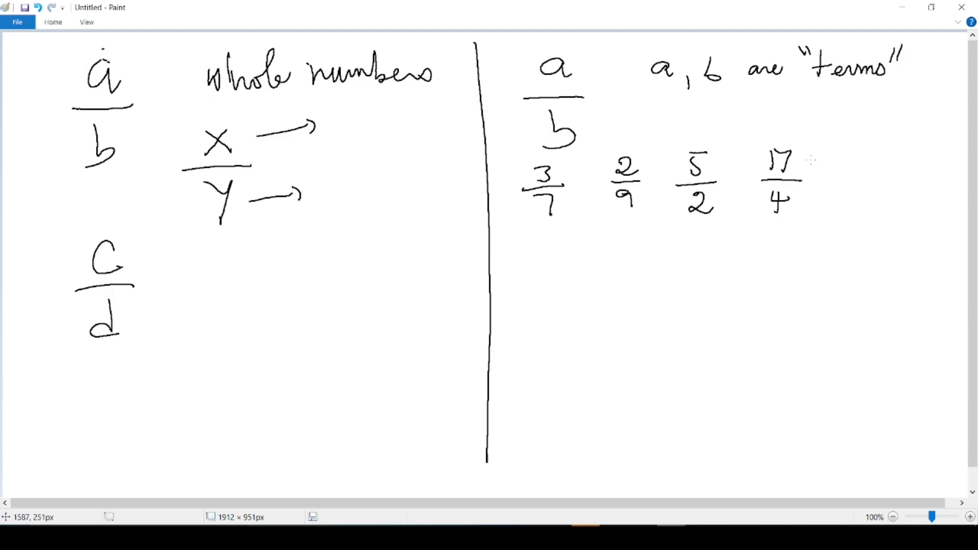
type("Numerator")
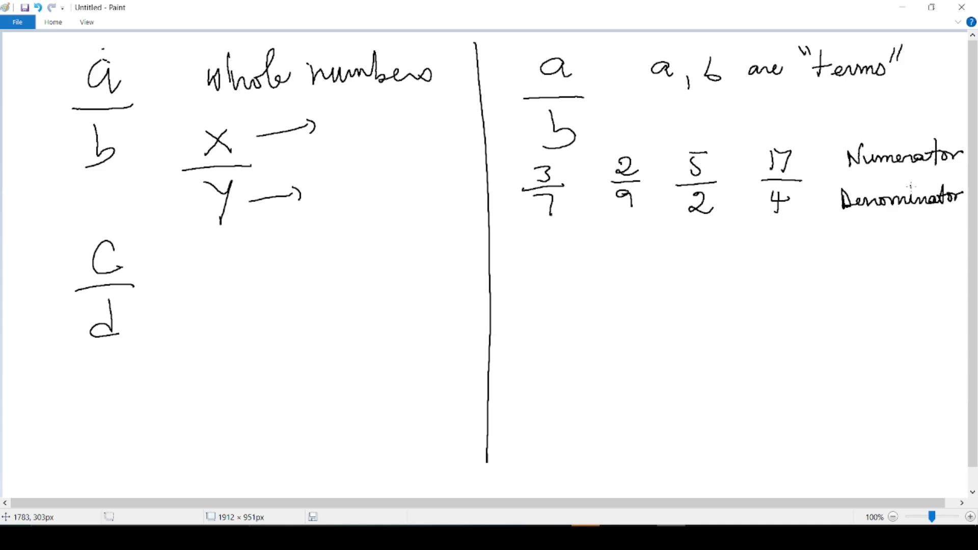
left_click_drag(843, 175, 961, 174)
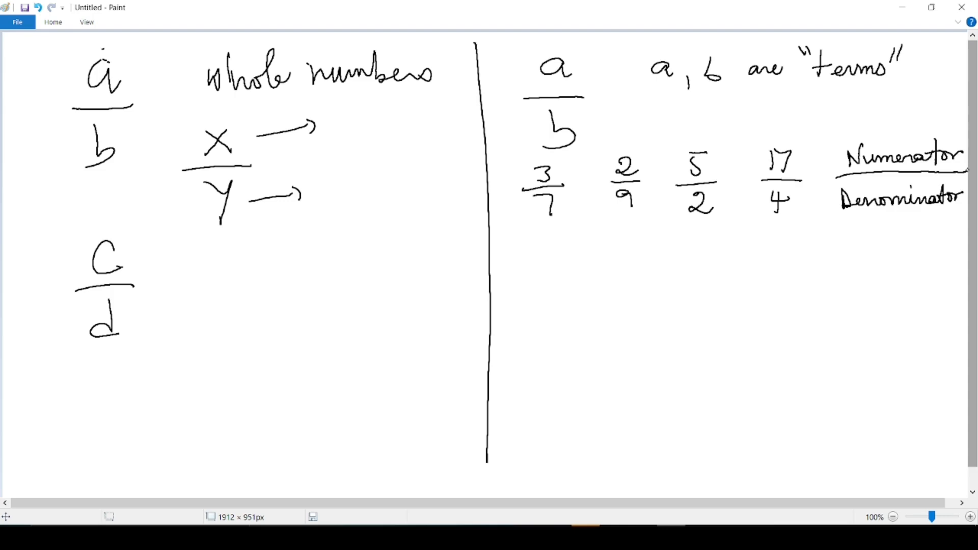
Write inline 3/7, 2/9, 5/2, 17/4 under the stacked fractions and circle the 3/7 versions
left_click_drag(508, 234, 520, 256)
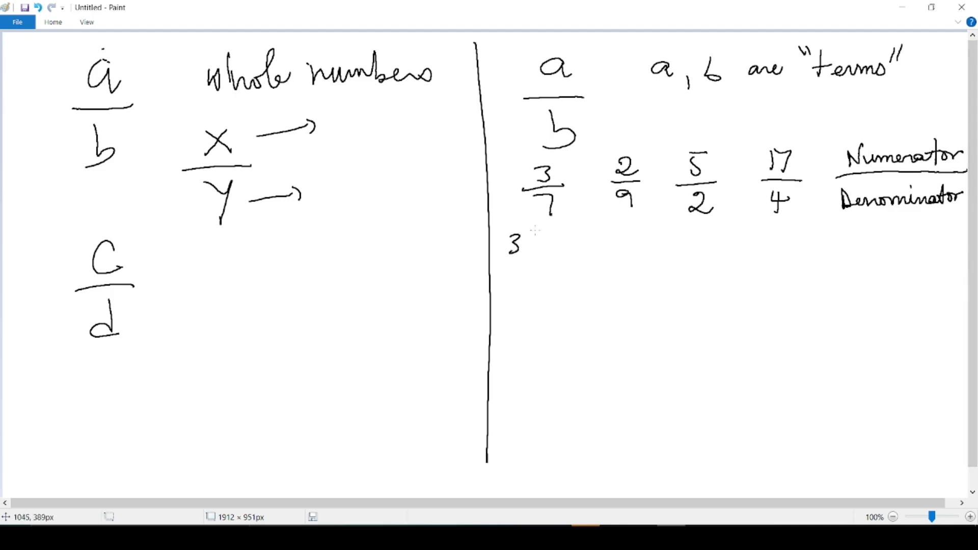
left_click_drag(524, 243, 555, 256)
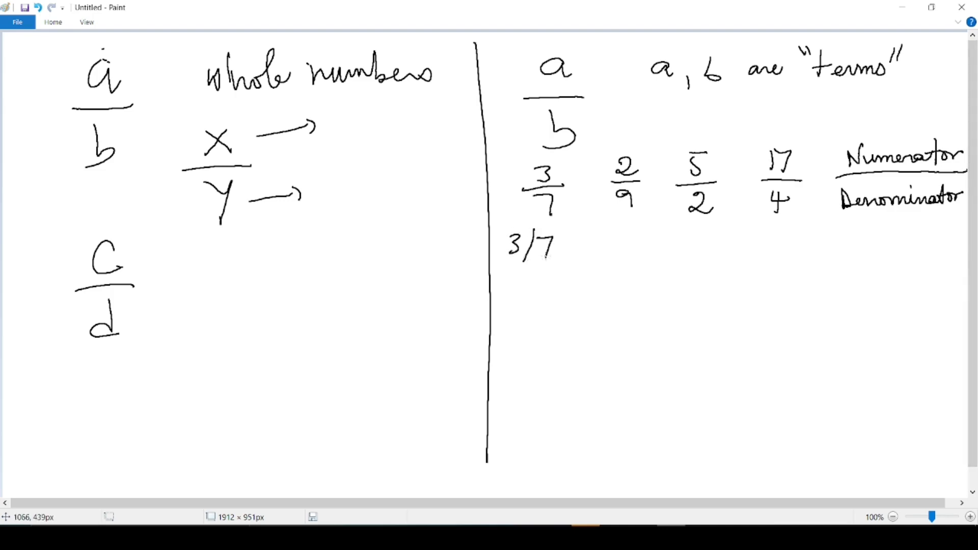
mouse_move(657, 257)
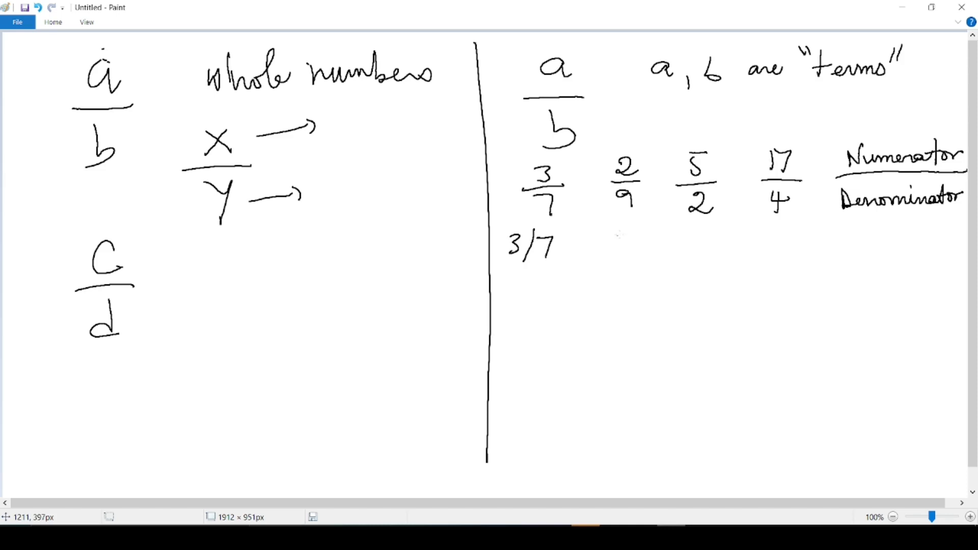
left_click_drag(611, 240, 636, 249)
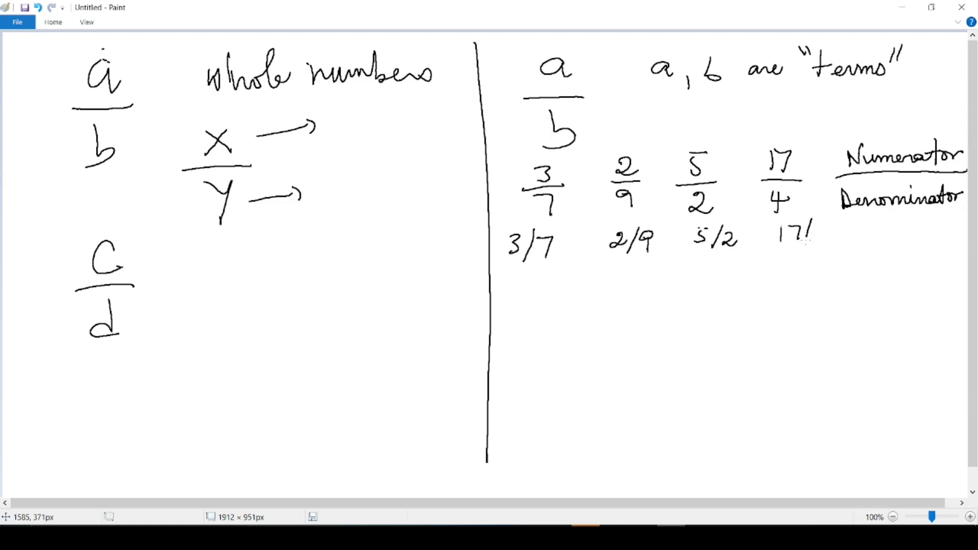
left_click_drag(812, 237, 827, 249)
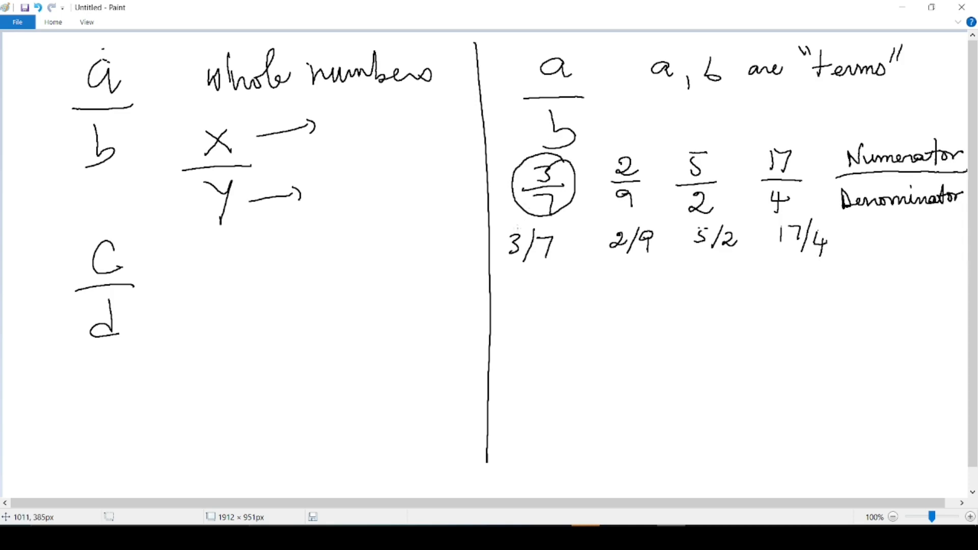
left_click_drag(500, 224, 568, 274)
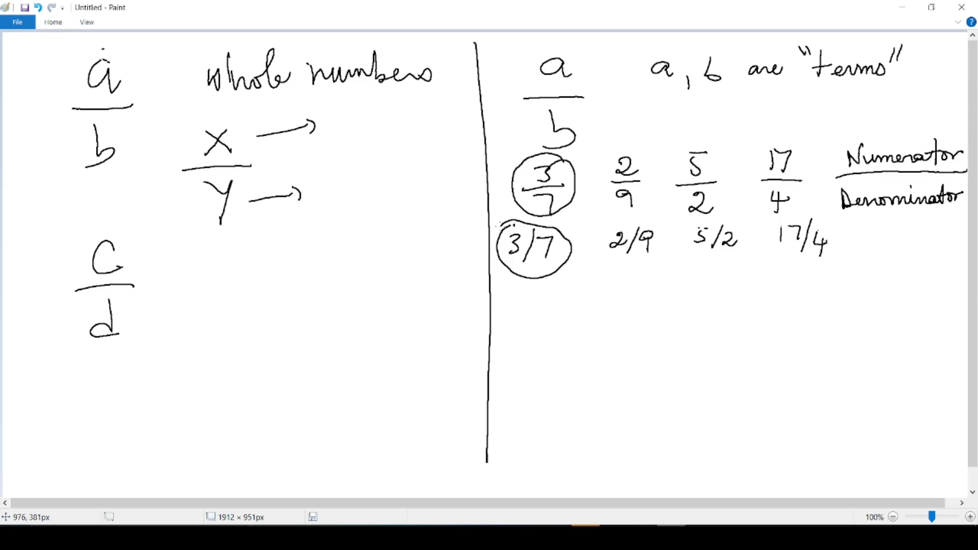
Handwrite the fraction 6 over 5 with the word '65th' beside it at lower right
left_click_drag(527, 312, 553, 334)
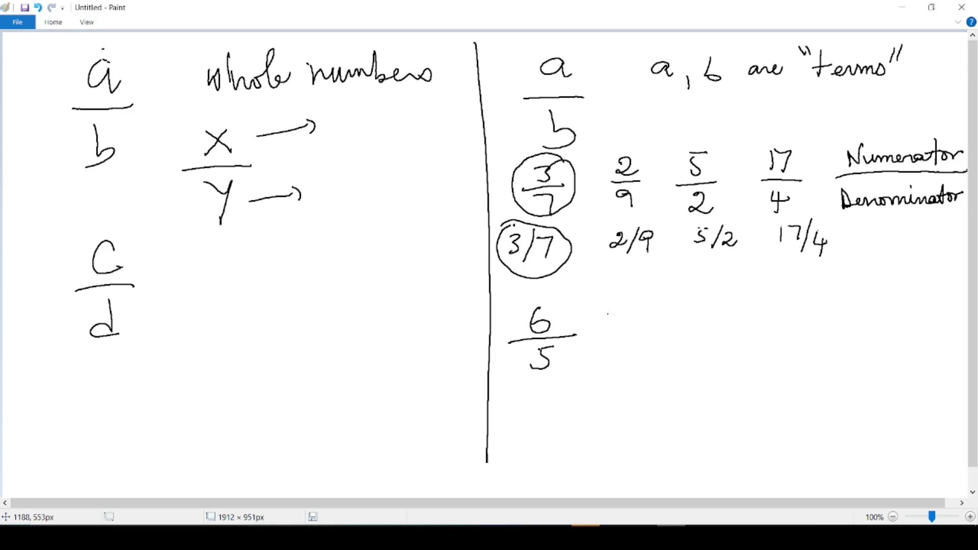
left_click_drag(618, 306, 649, 338)
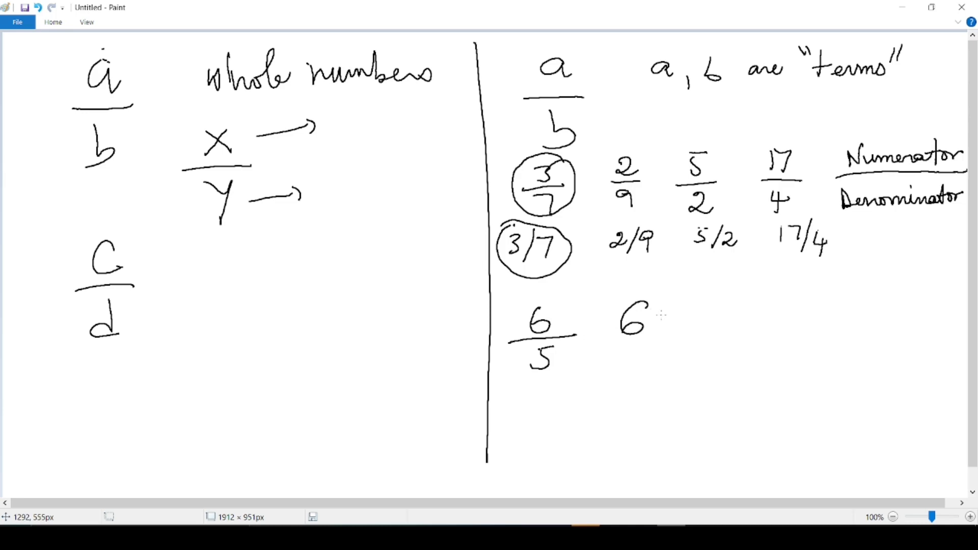
left_click_drag(662, 312, 711, 324)
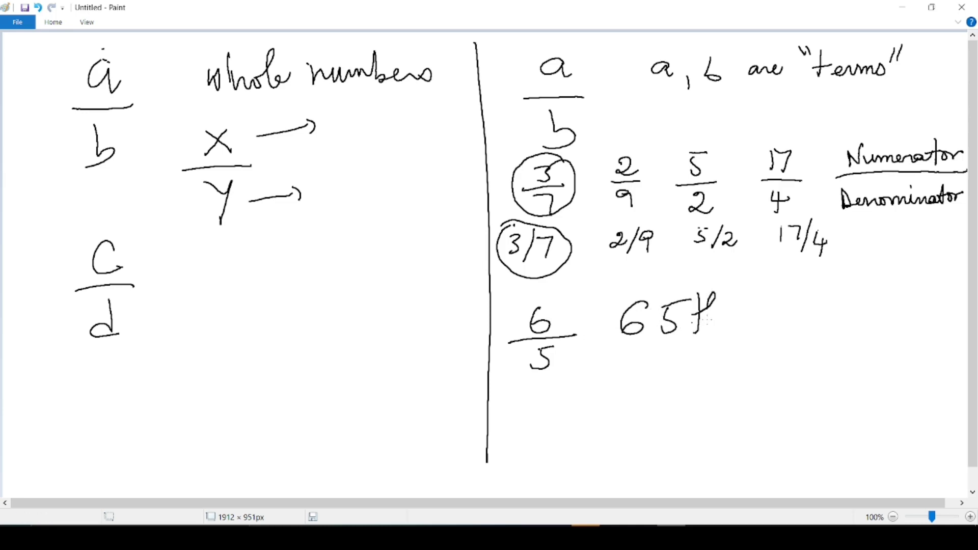
left_click_drag(705, 300, 727, 324)
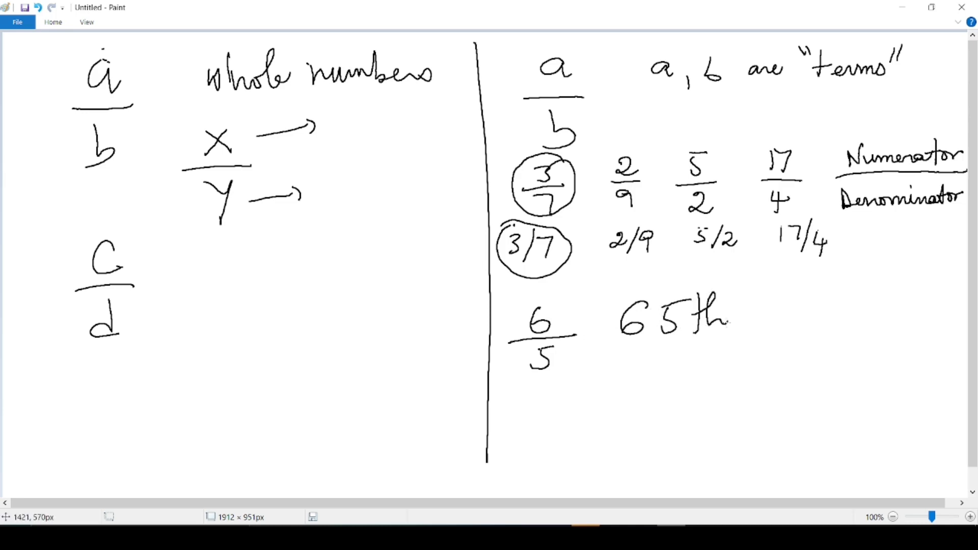
mouse_move(553, 387)
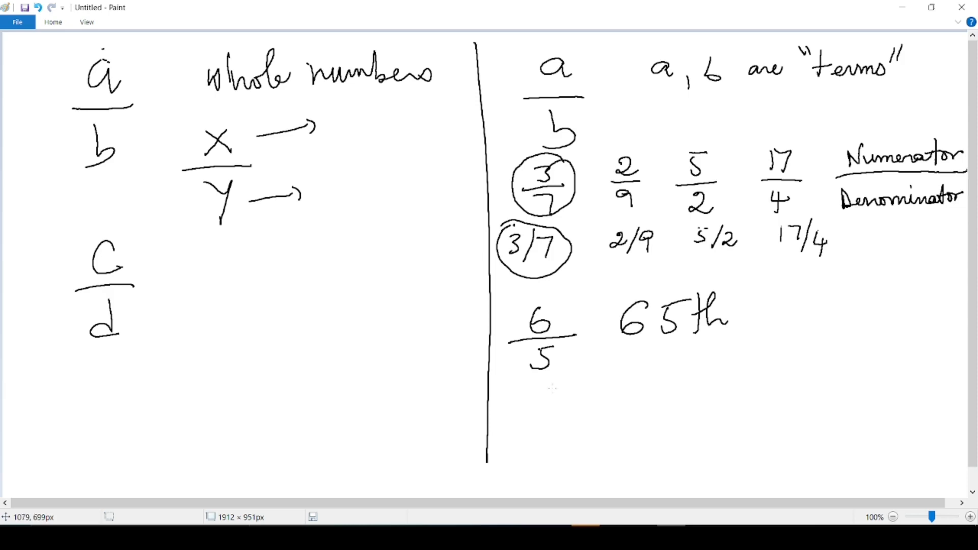
Handwrite 1/4 with 'one fourth' below, then start a new fraction with 2 over a bar
left_click_drag(540, 393, 574, 409)
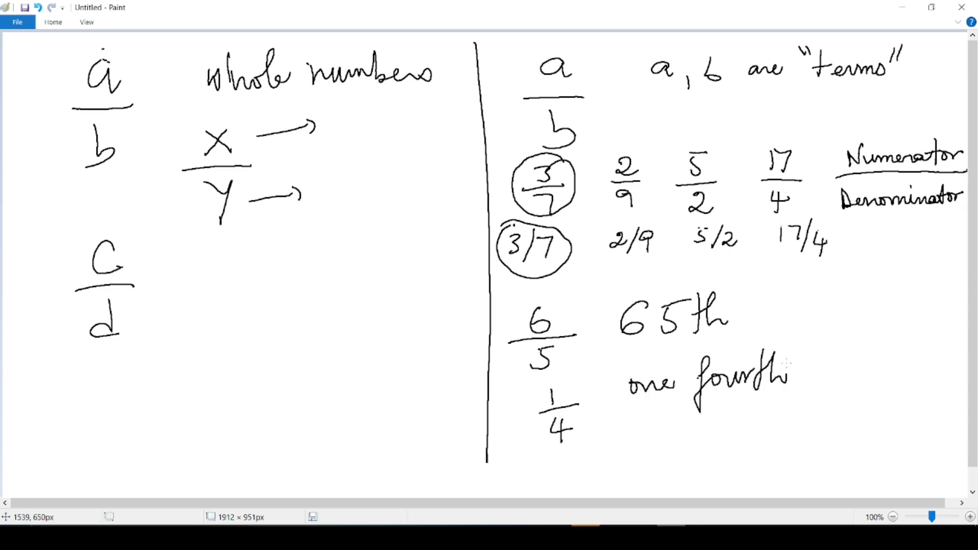
left_click_drag(836, 324, 861, 359)
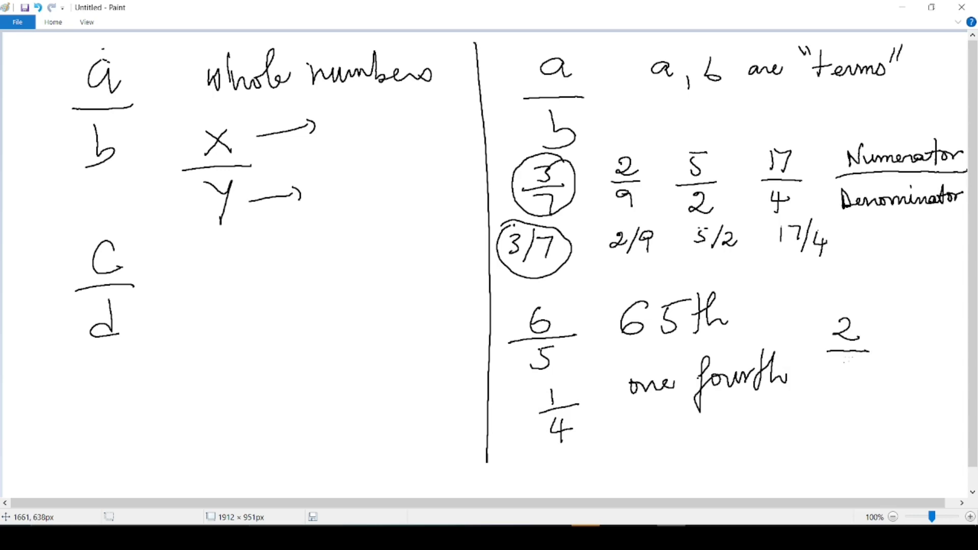
left_click_drag(836, 374, 861, 388)
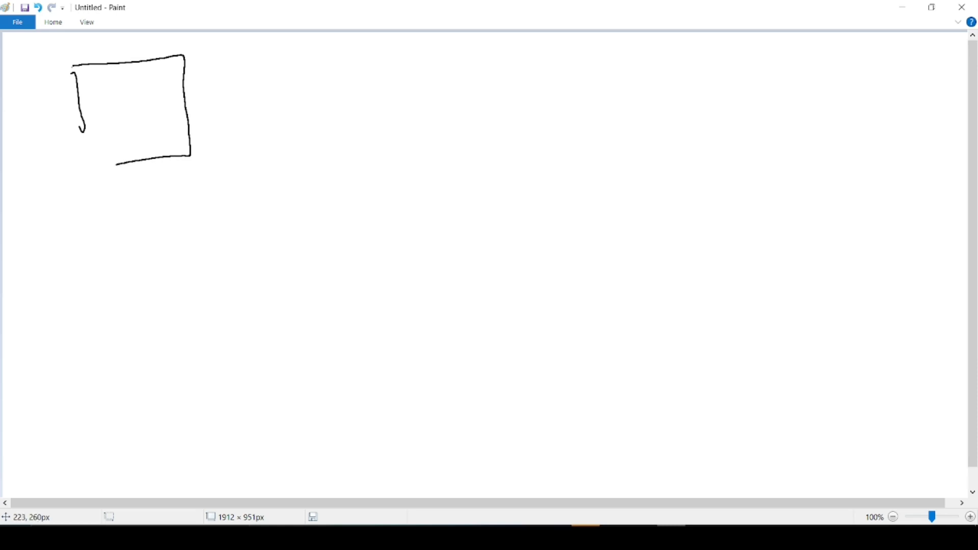
Draw a square at top left split into quarters with three quarters shaded
left_click_drag(132, 57, 132, 162)
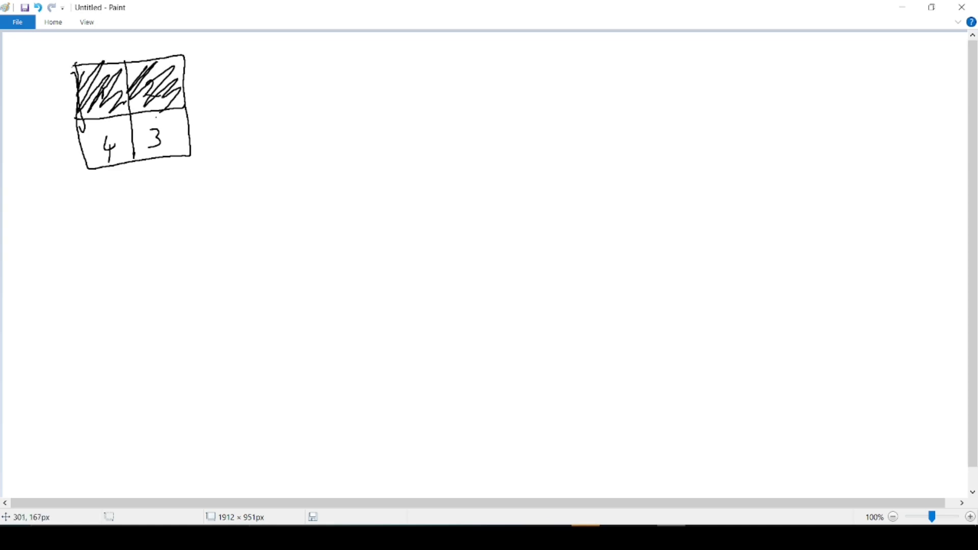
left_click_drag(134, 125, 188, 141)
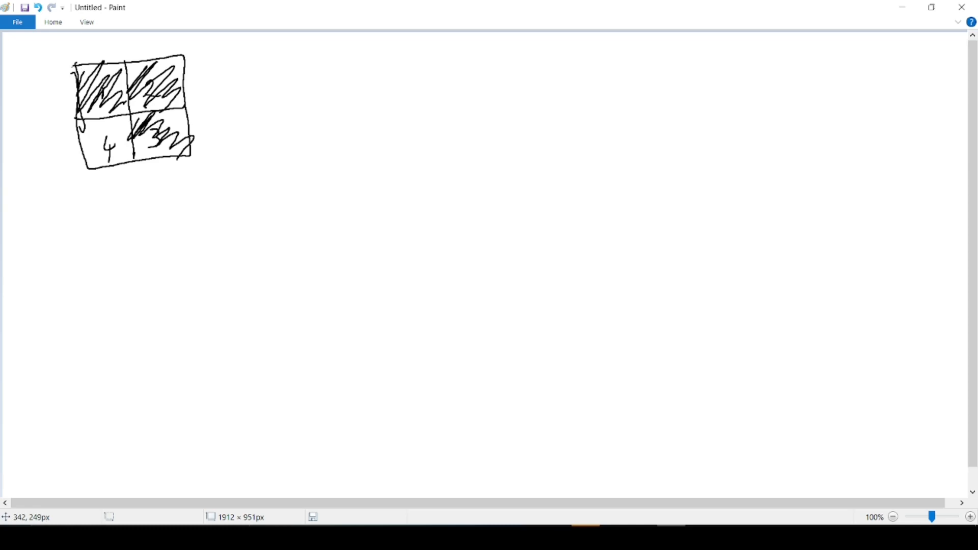
Handwrite = 3/4 beside the square and start a wide rectangle below it
left_click_drag(220, 98, 235, 109)
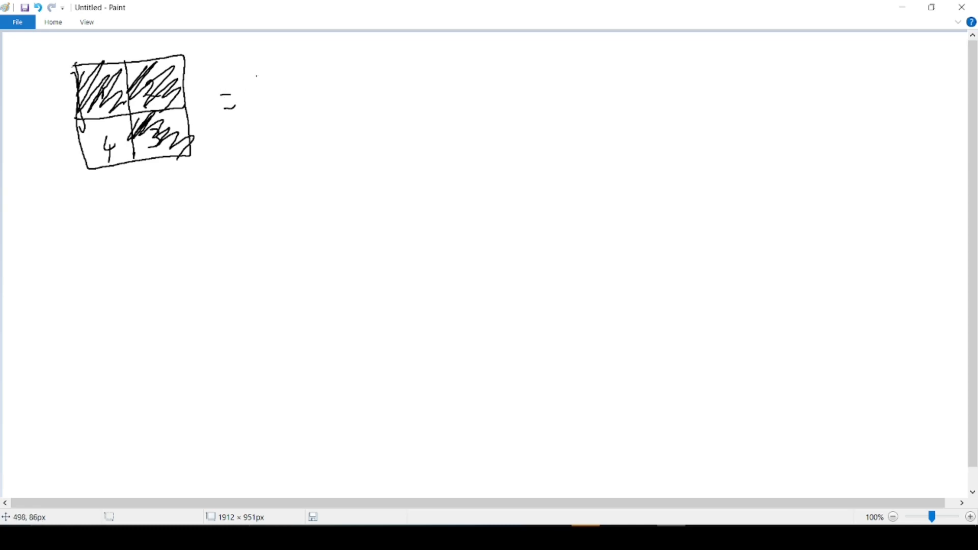
left_click_drag(259, 56, 271, 81)
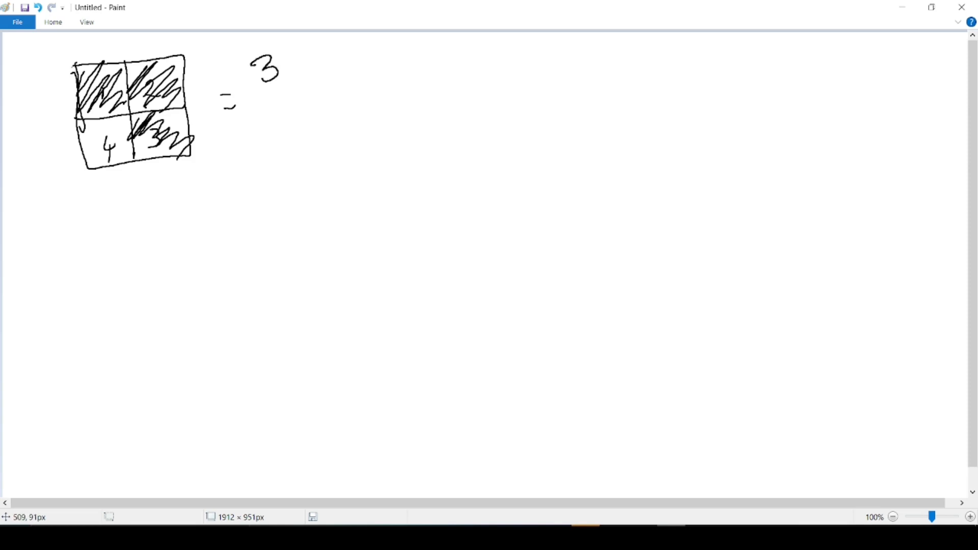
left_click_drag(244, 93, 299, 93)
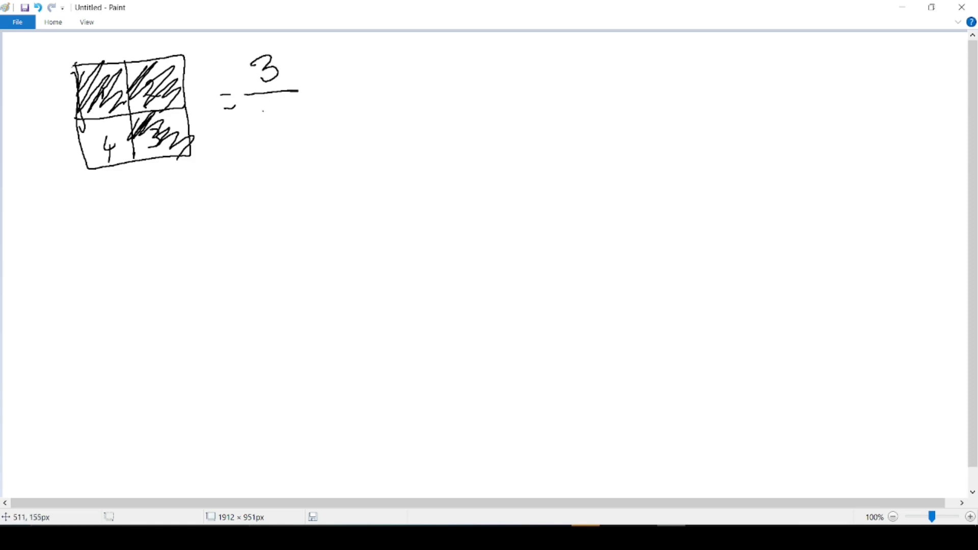
left_click_drag(259, 115, 269, 155)
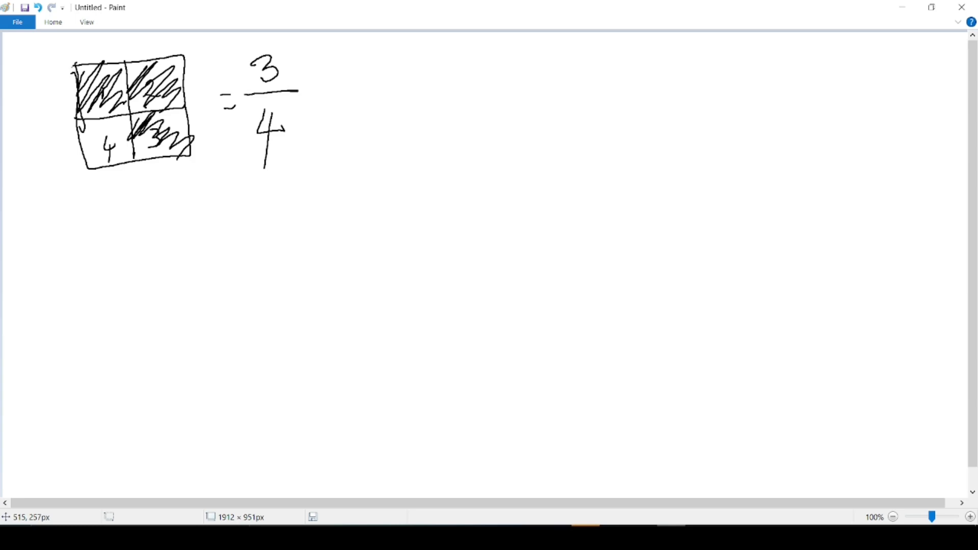
left_click_drag(68, 215, 69, 268)
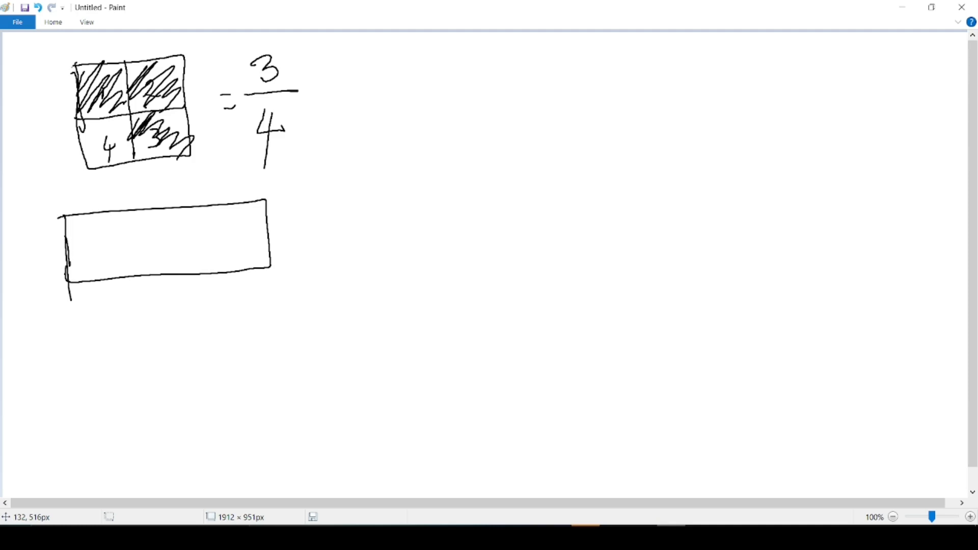
Split the rectangle into three parts with two vertical lines and shade the left third
left_click_drag(134, 200, 135, 265)
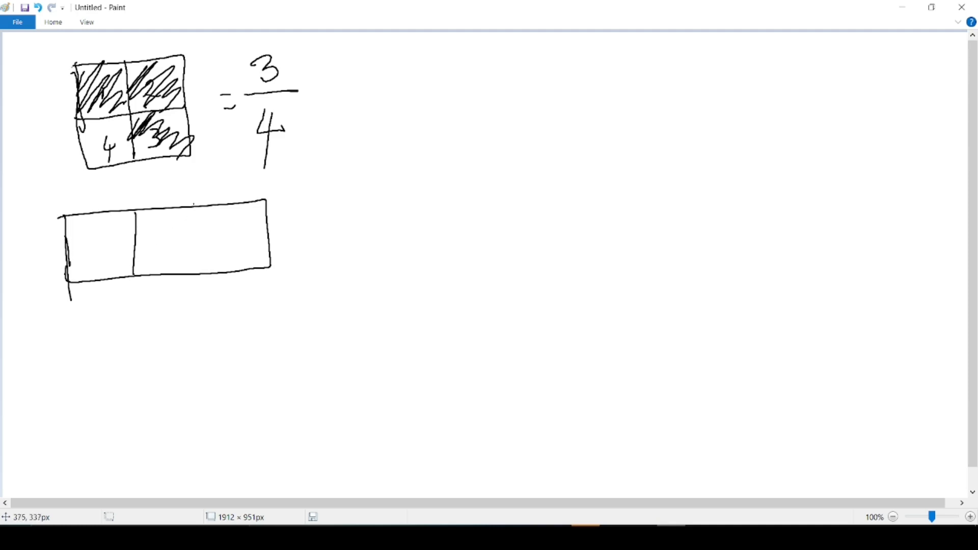
left_click_drag(193, 221, 192, 253)
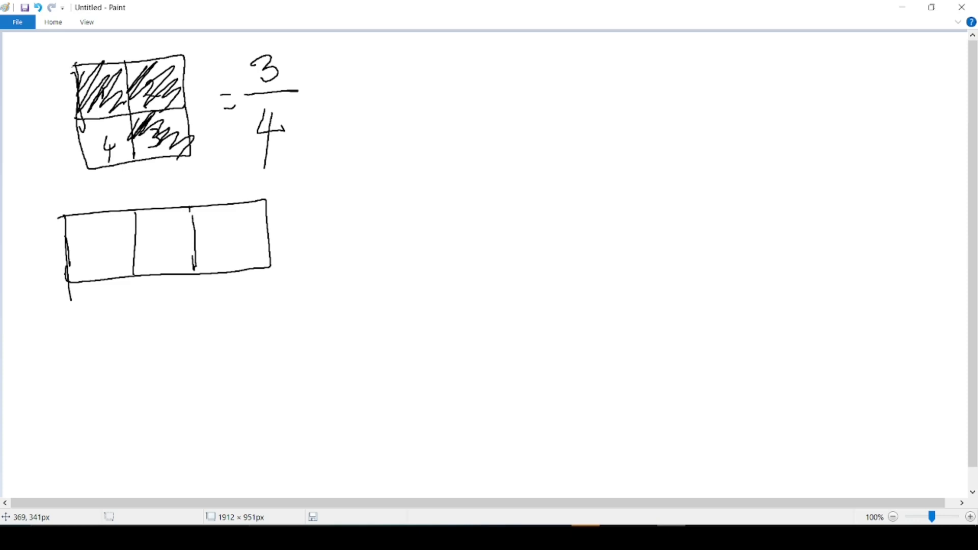
left_click_drag(69, 224, 125, 269)
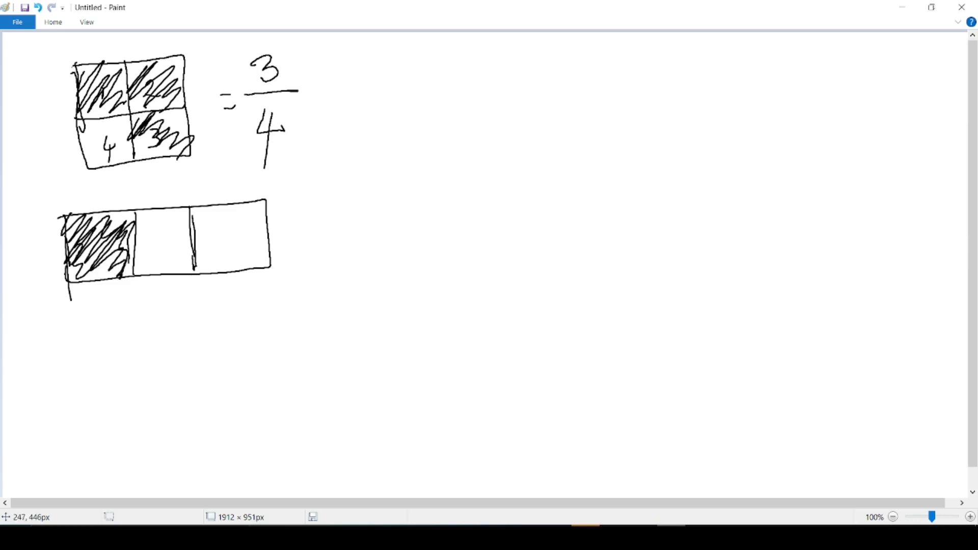
Handwrite = 1/3 beside the rectangle and draw a vertical line splitting the canvas
left_click_drag(337, 225, 455, 244)
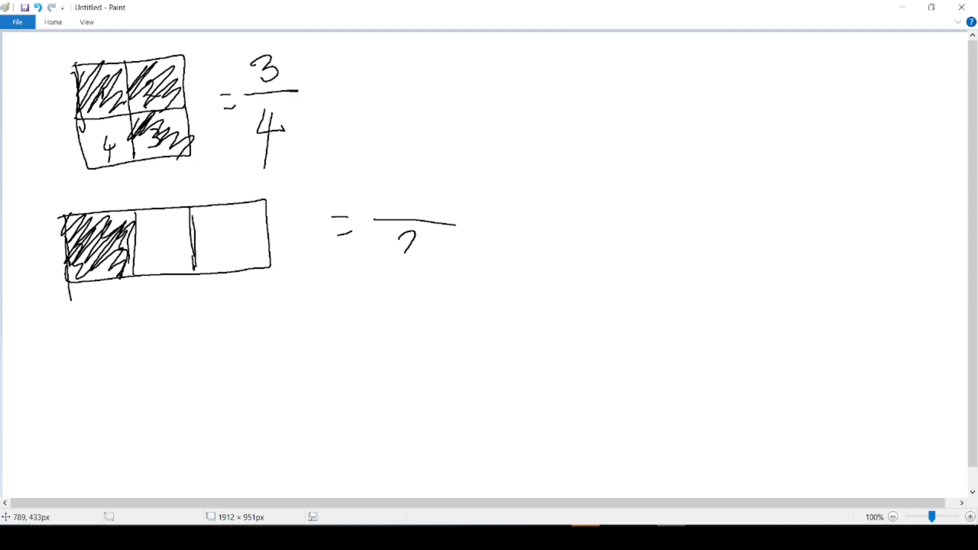
left_click_drag(388, 238, 411, 282)
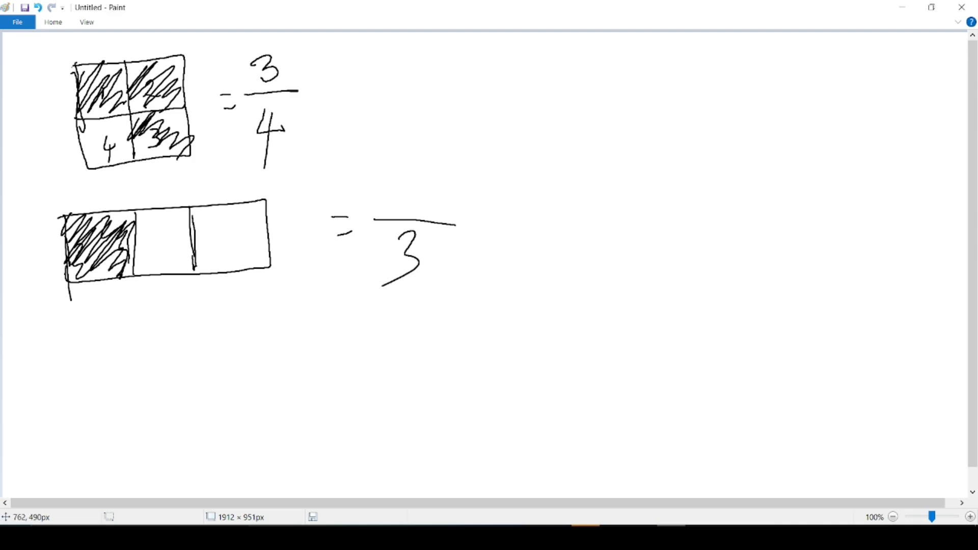
left_click_drag(404, 169, 405, 212)
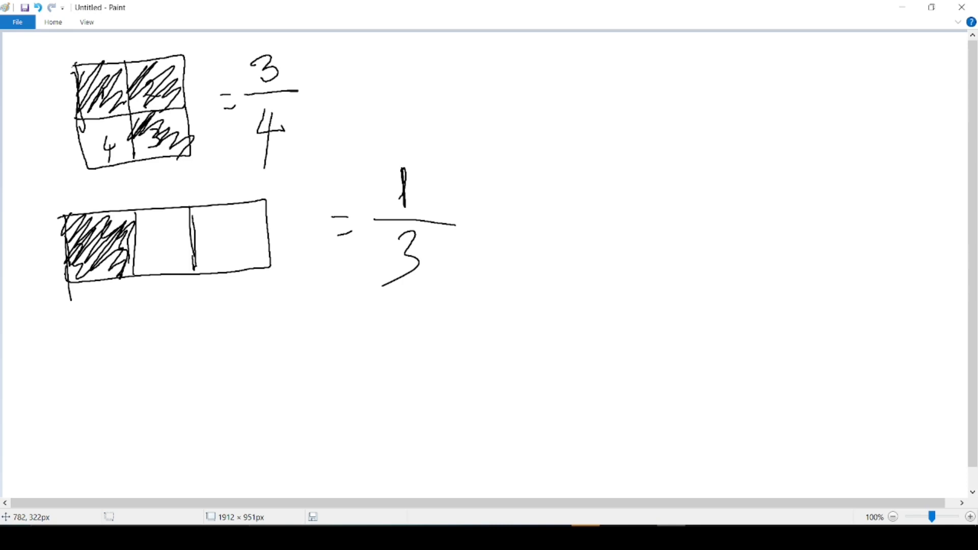
left_click_drag(503, 40, 522, 449)
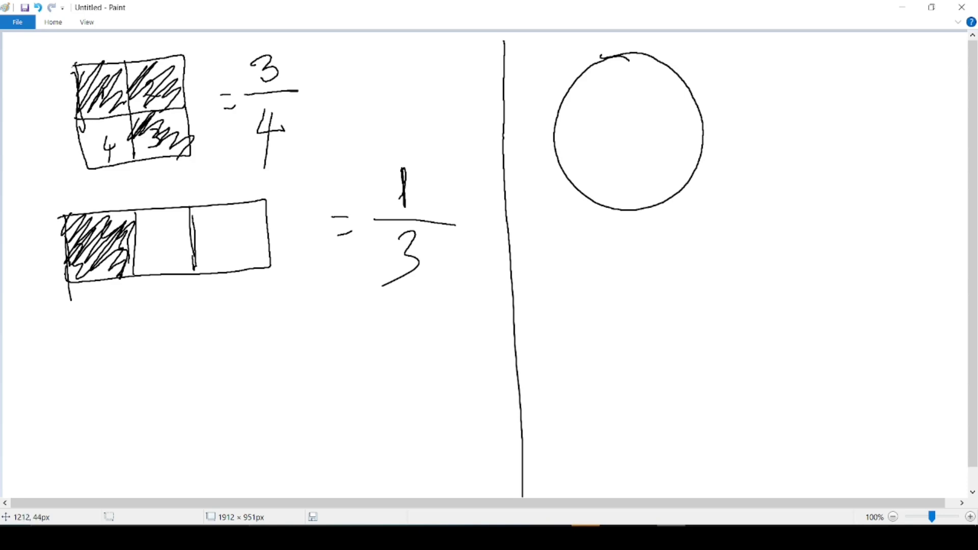
Cut the circle into eight sectors, shade two, write = 2/8 and underline the example
left_click_drag(623, 50, 640, 220)
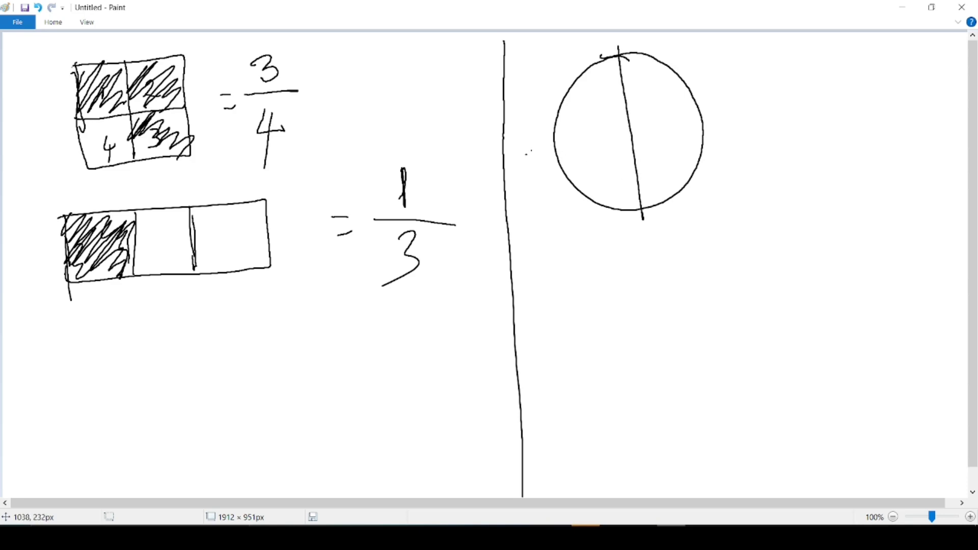
left_click_drag(562, 94, 699, 174)
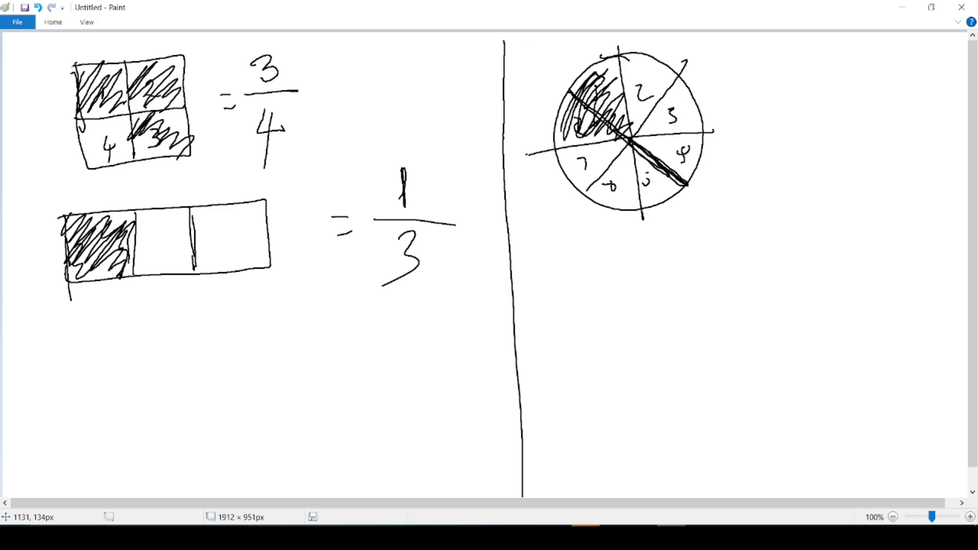
left_click_drag(762, 123, 793, 124)
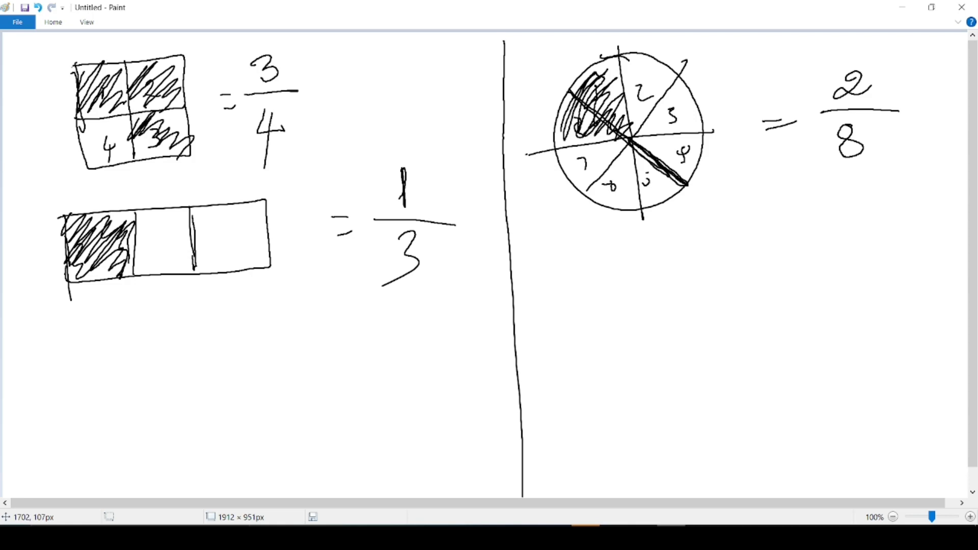
left_click_drag(530, 238, 927, 232)
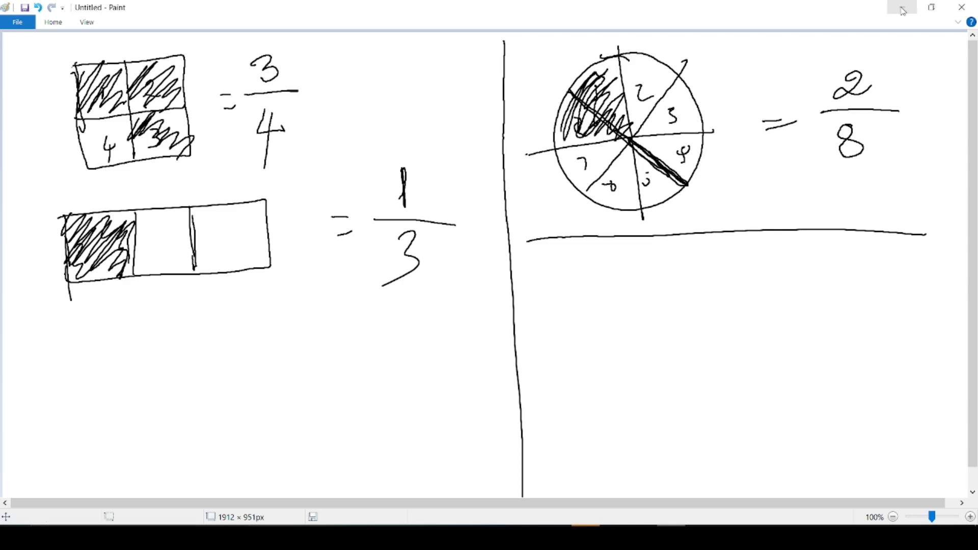
mouse_move(901, 9)
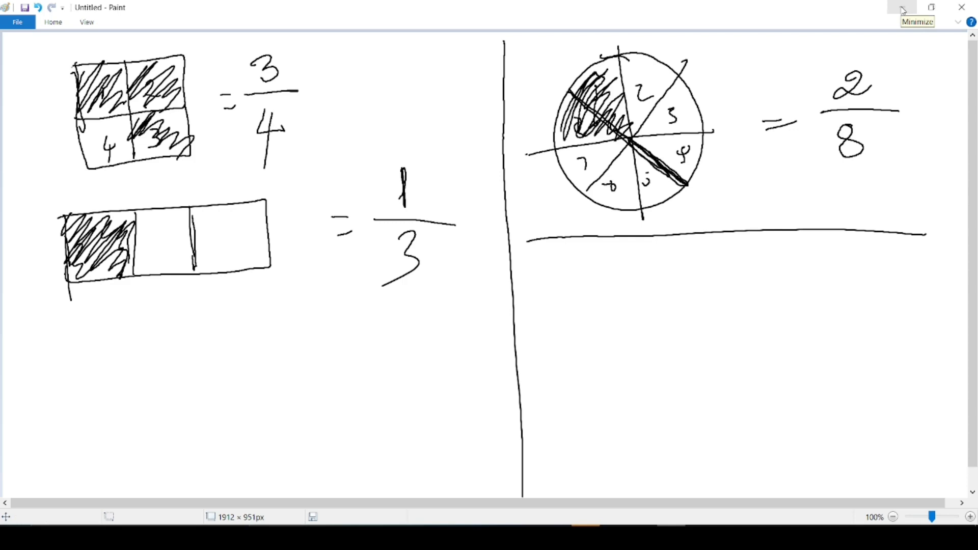
mouse_move(902, 10)
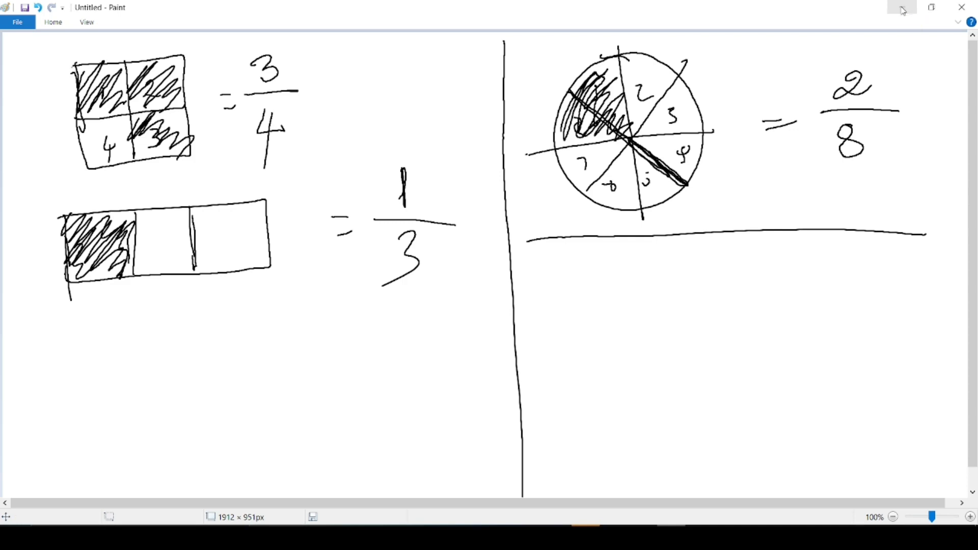